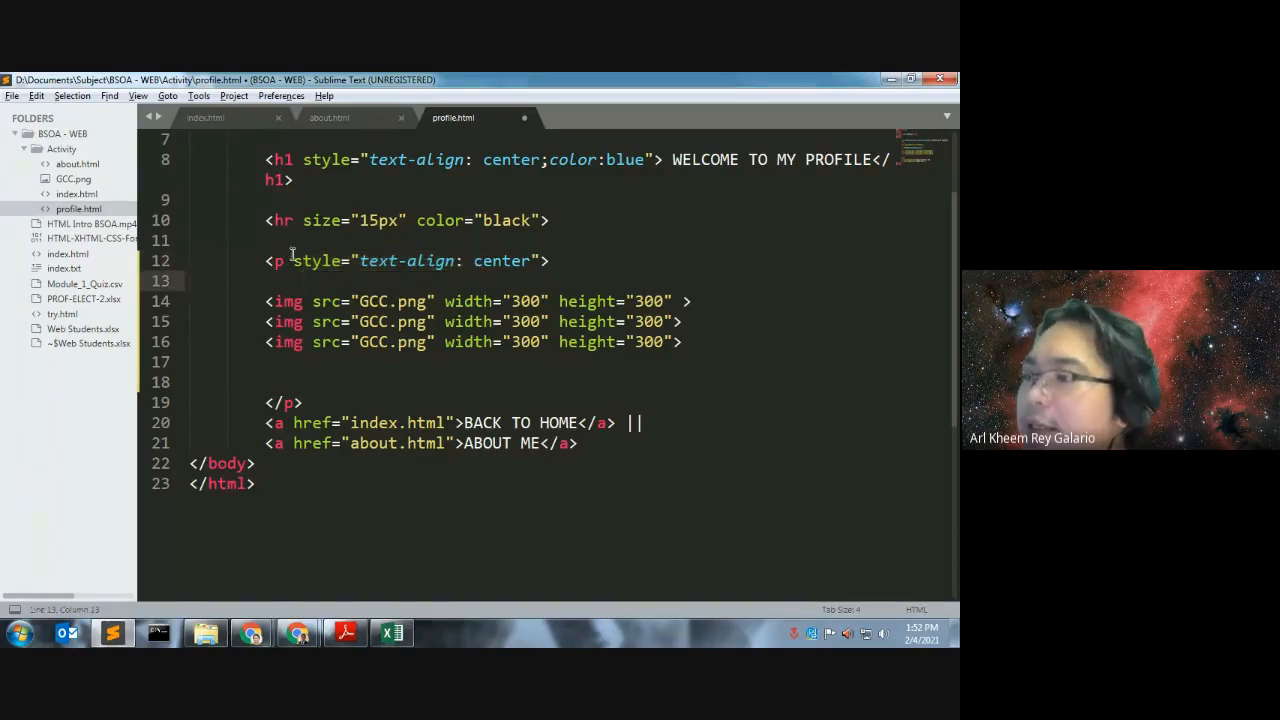
# Leave profile.html with its GCC.png image tags and switch to the Chrome window
pyautogui.moveTo(292, 260); pyautogui.dragTo(540, 260)
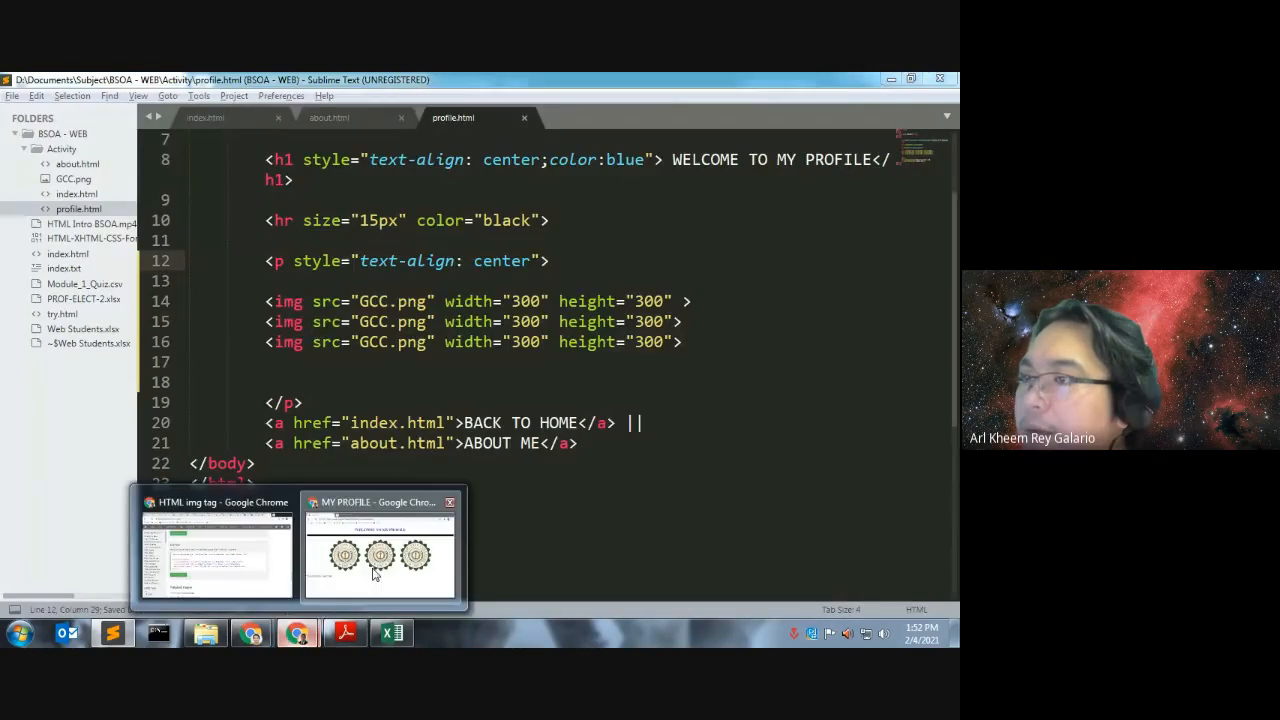
pyautogui.click(380, 550)
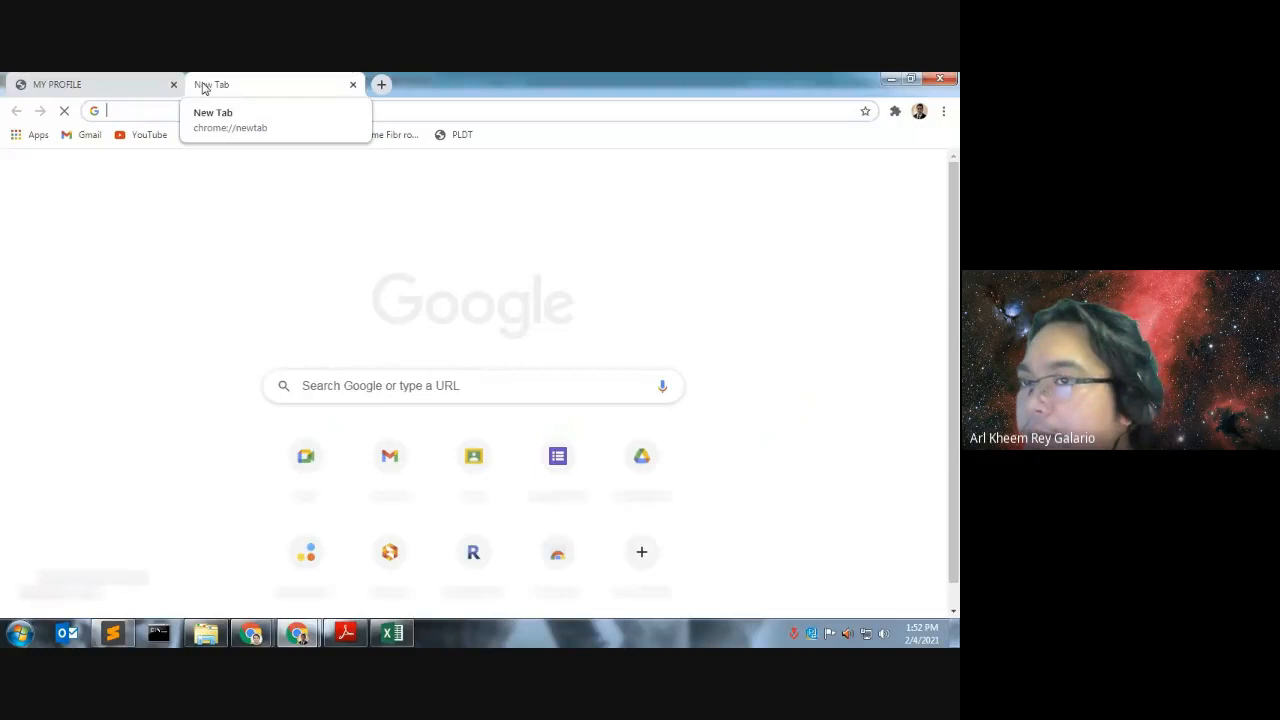
# Search Google Images for flower.jpg and save the orange flower into Activity as flower1
pyautogui.write('flo')
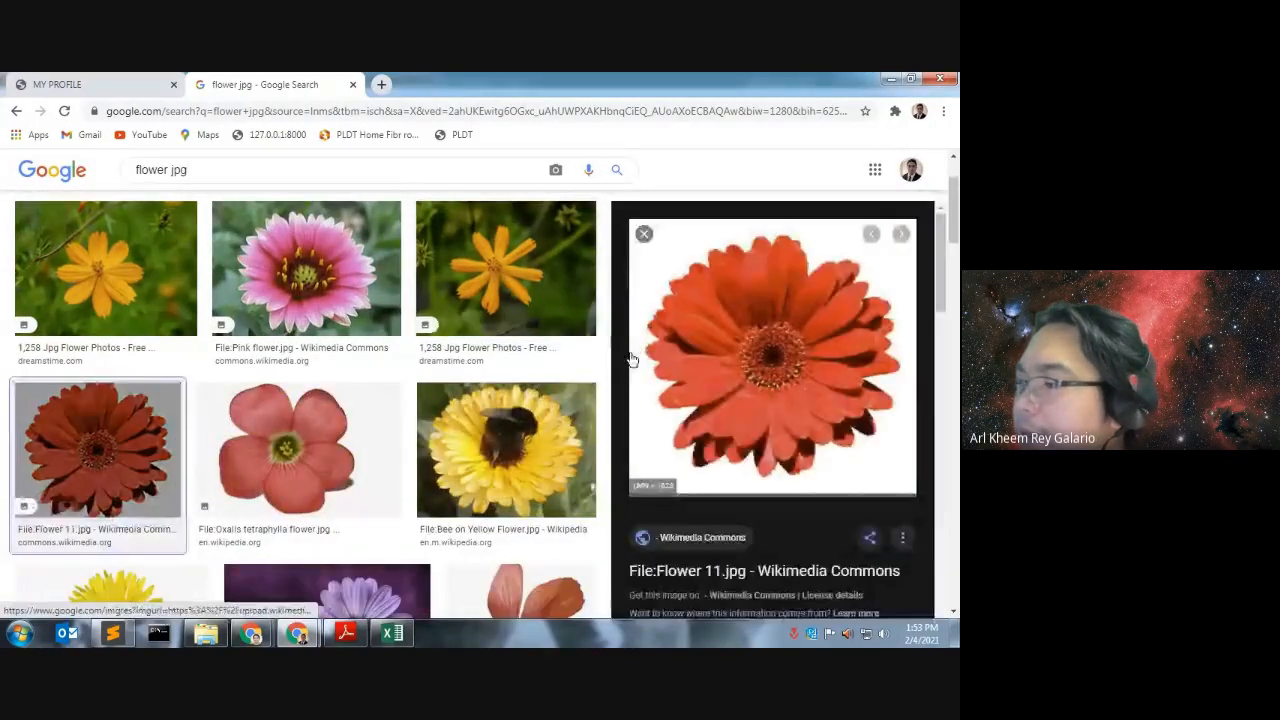
pyautogui.rightClick(776, 360)
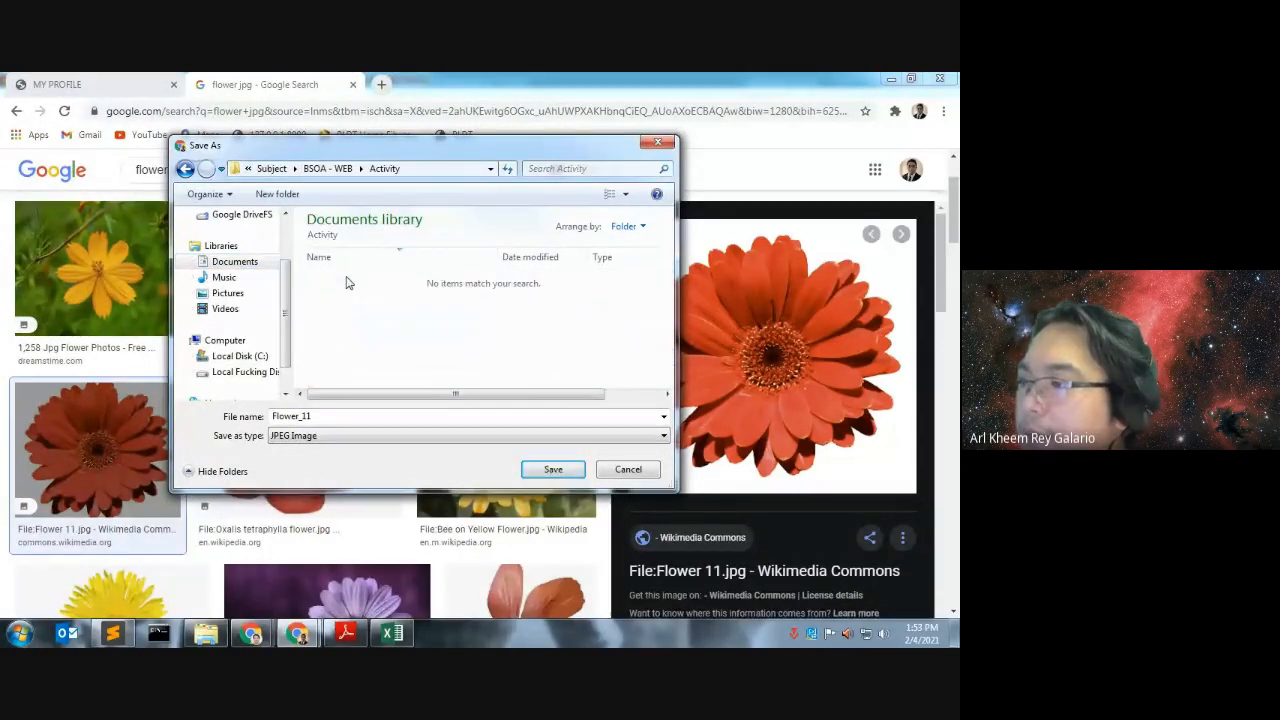
pyautogui.click(340, 416)
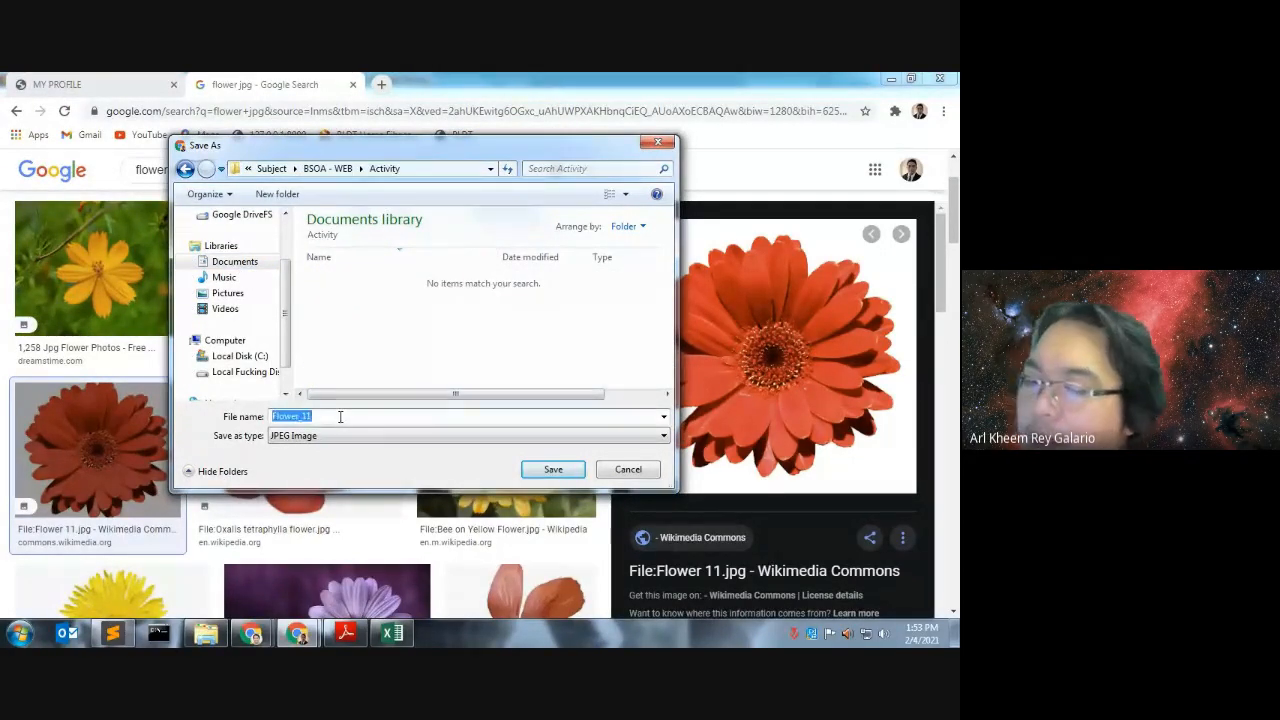
pyautogui.write('flower 1')
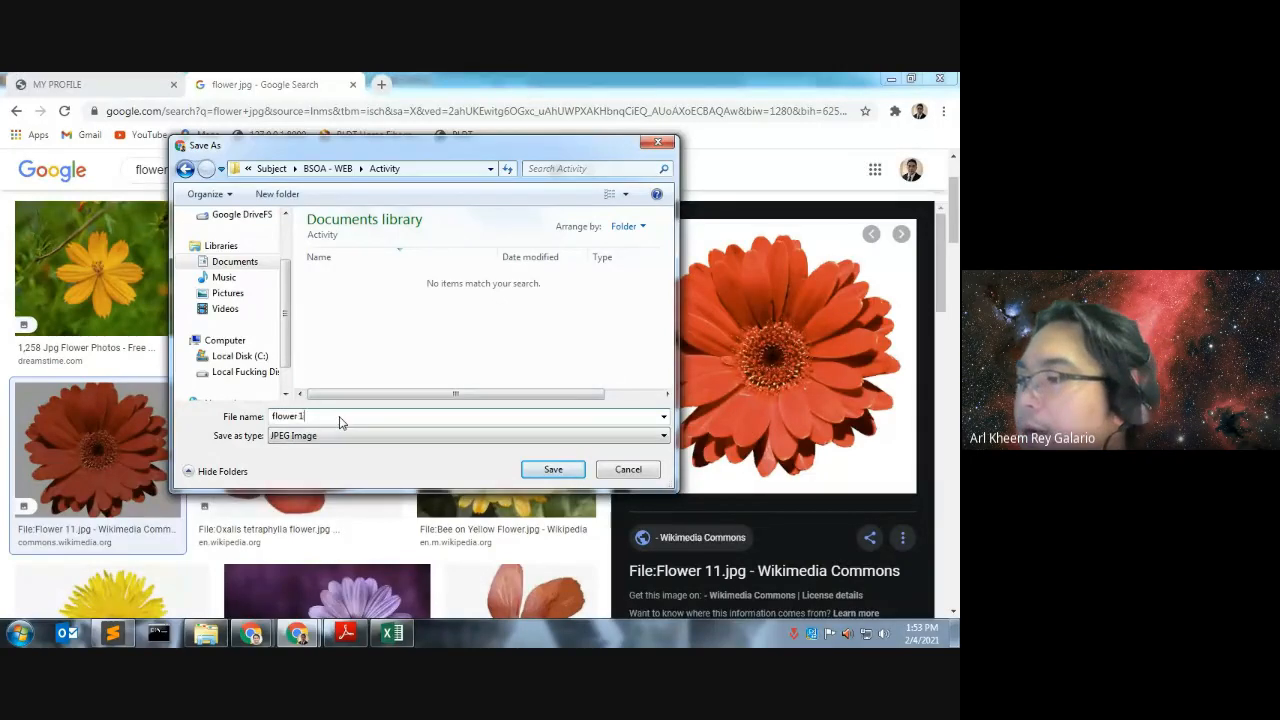
pyautogui.click(552, 468)
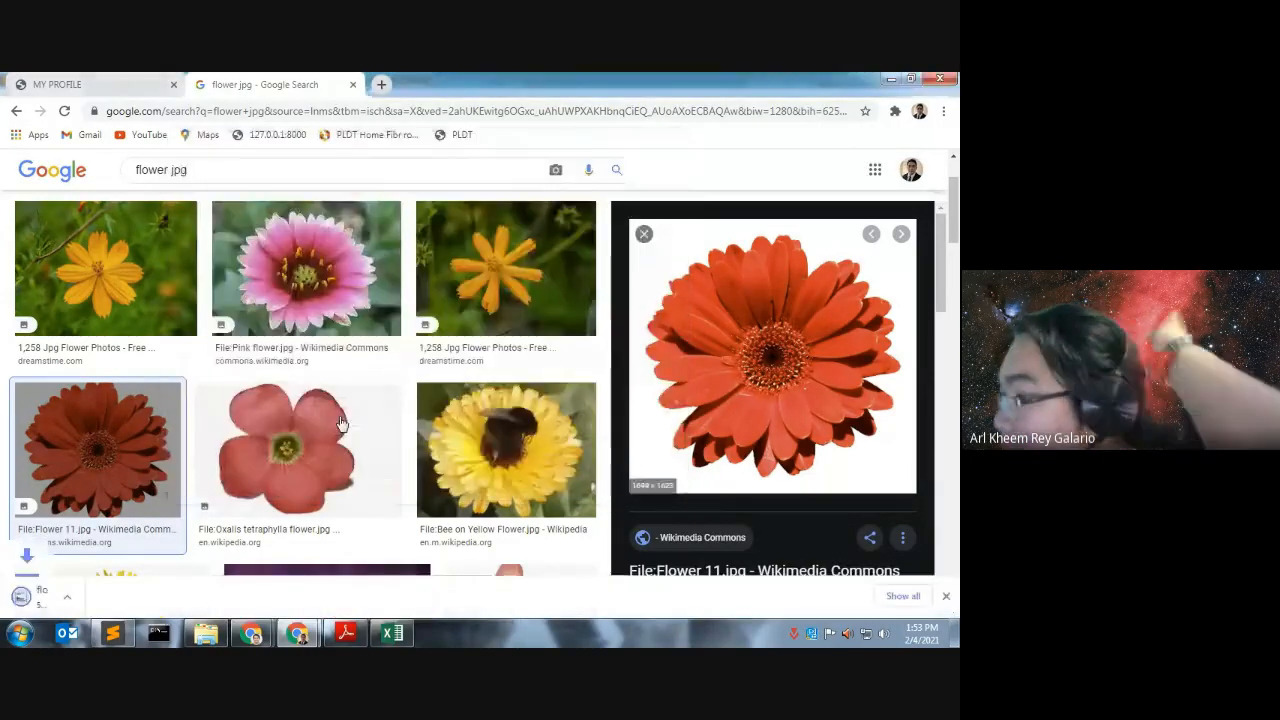
# Save the pink five-petal flower into Activity as flower2
pyautogui.click(298, 448)
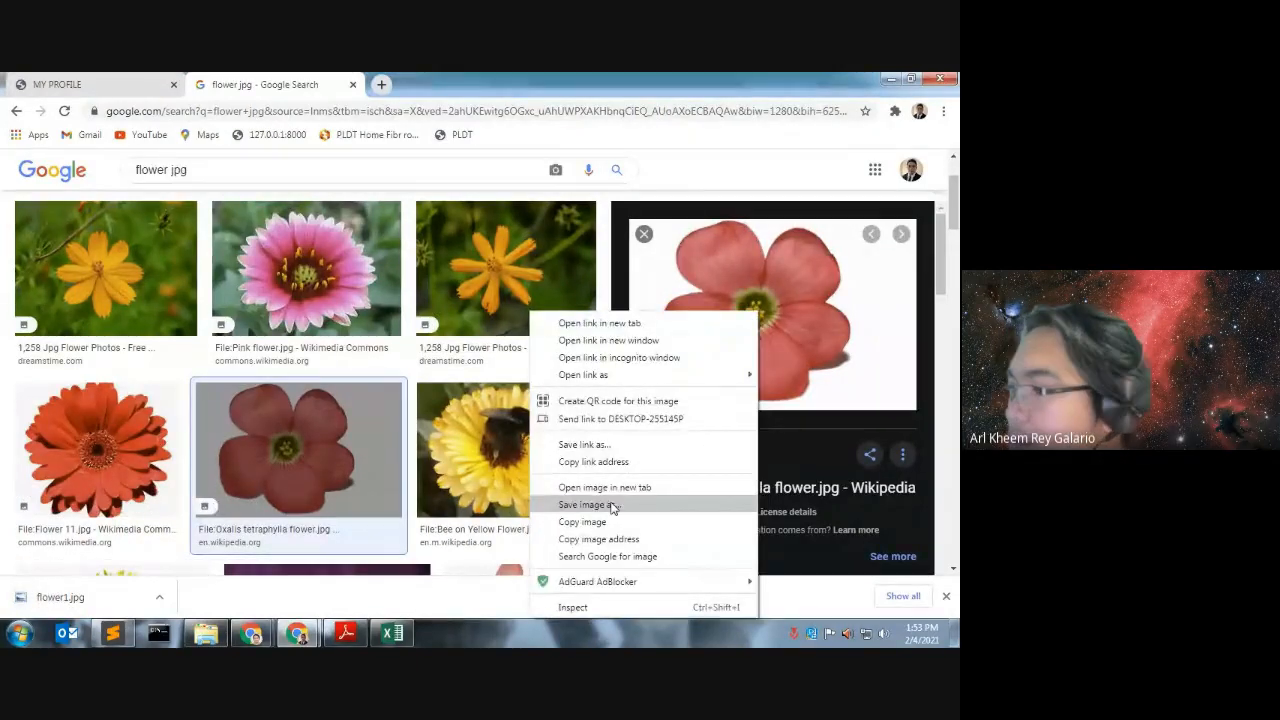
pyautogui.click(588, 504)
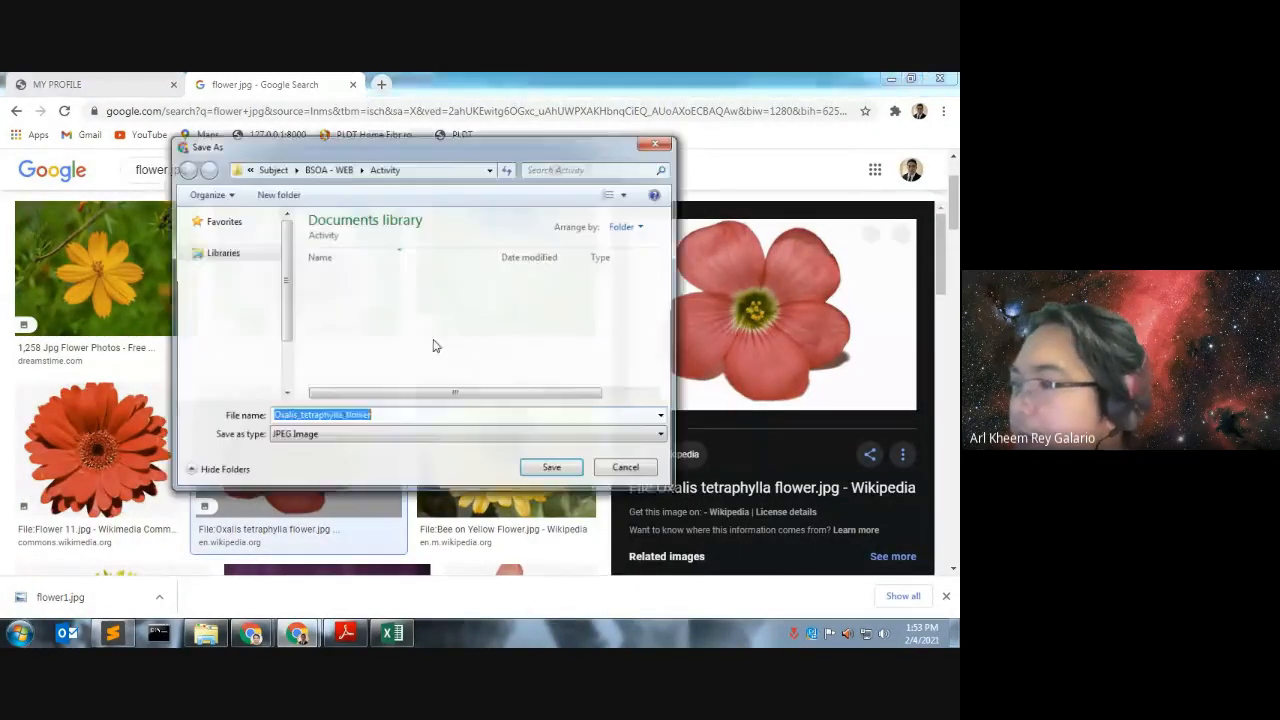
pyautogui.write('flower2')
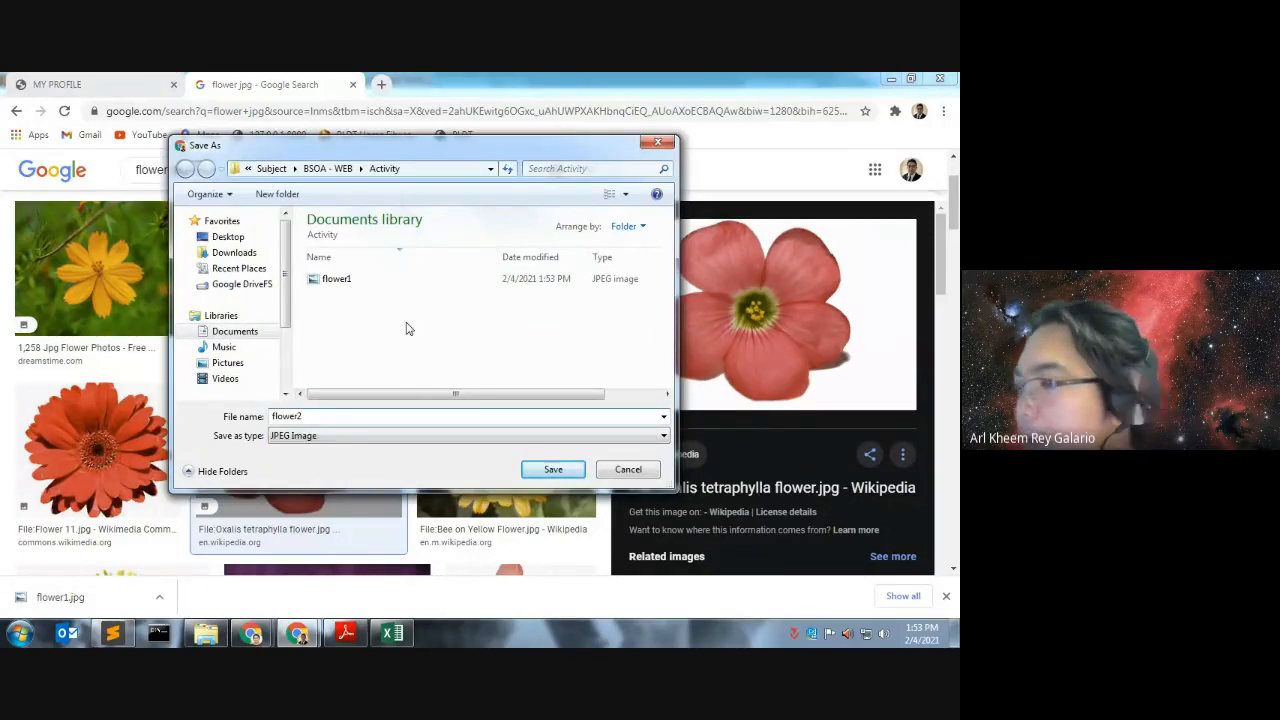
pyautogui.click(552, 470)
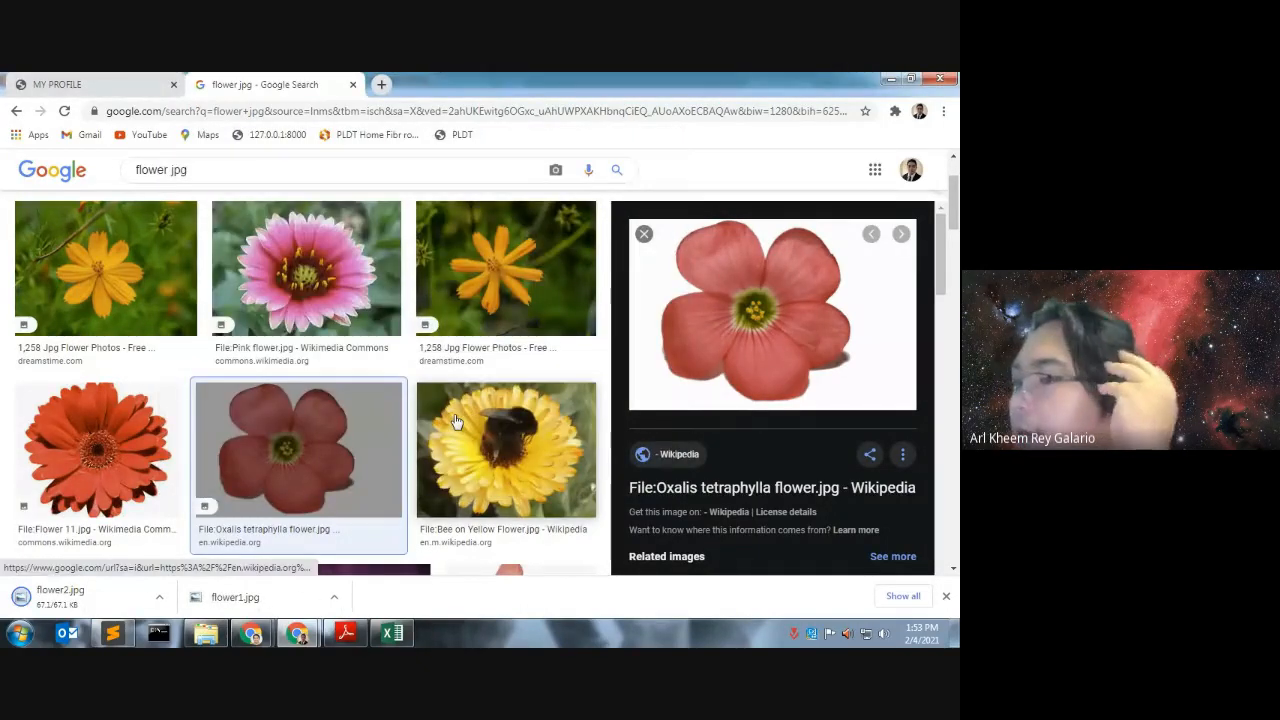
# Save the red JPEG example flower into Activity as flower3
pyautogui.scroll(-3)
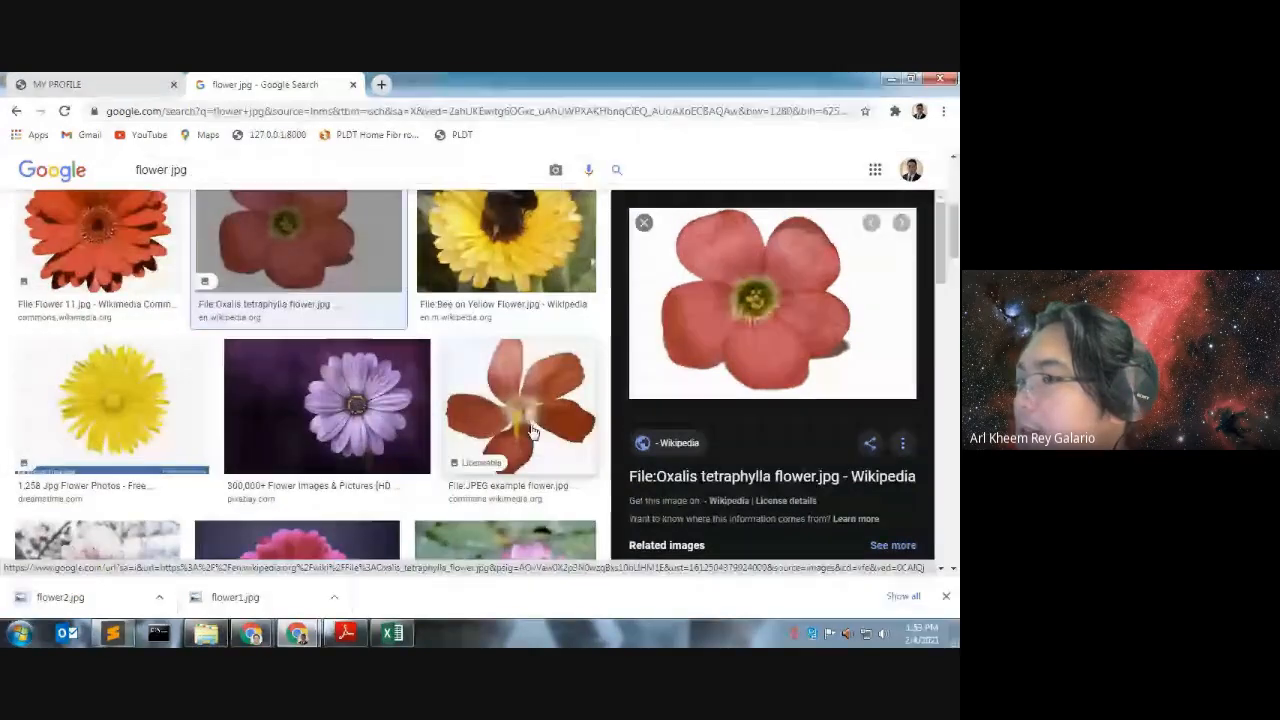
pyautogui.rightClick(520, 404)
pyautogui.write('flower3')
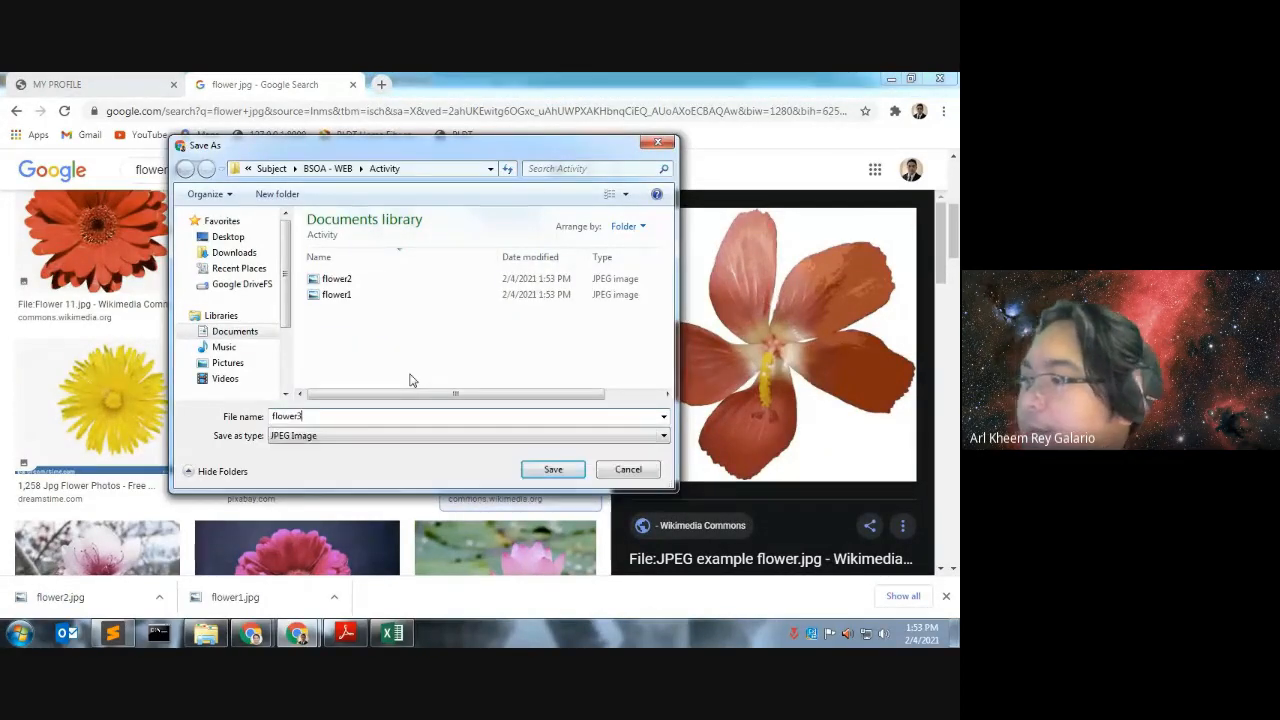
pyautogui.click(552, 468)
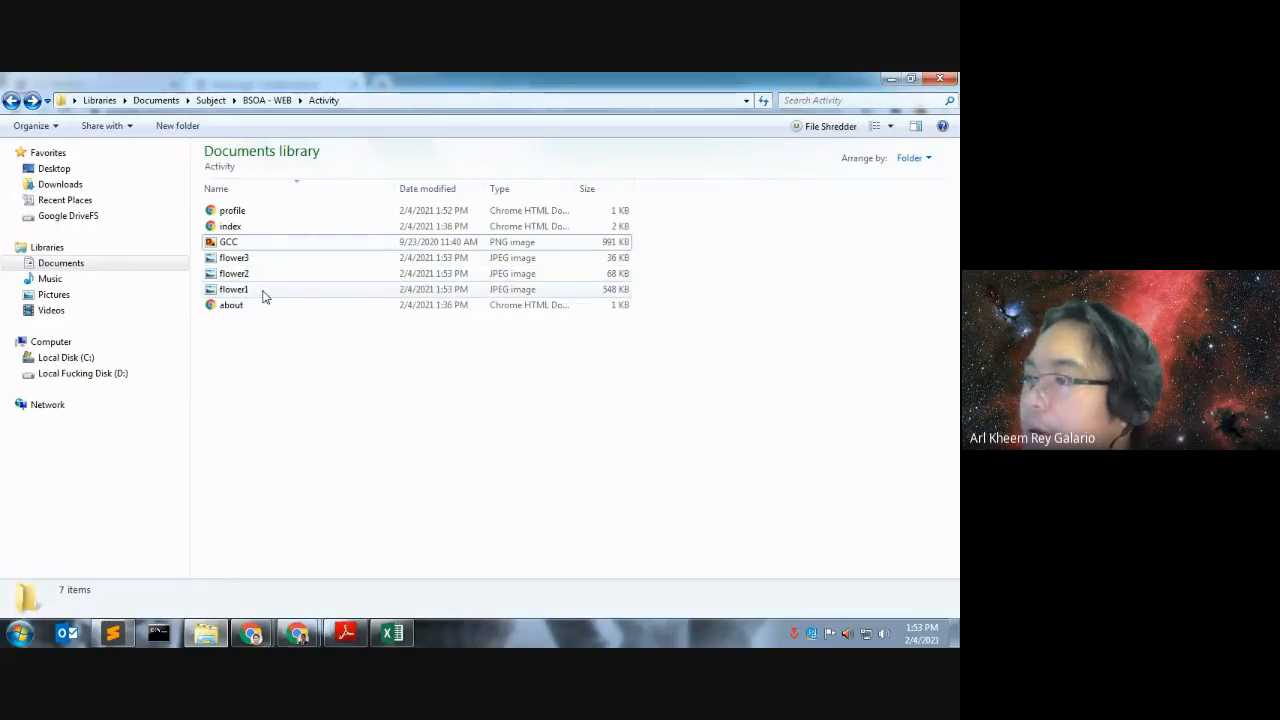
# View a downloaded flower image's details in the Activity folder beside profile, index, GCC and about
pyautogui.click(234, 288)
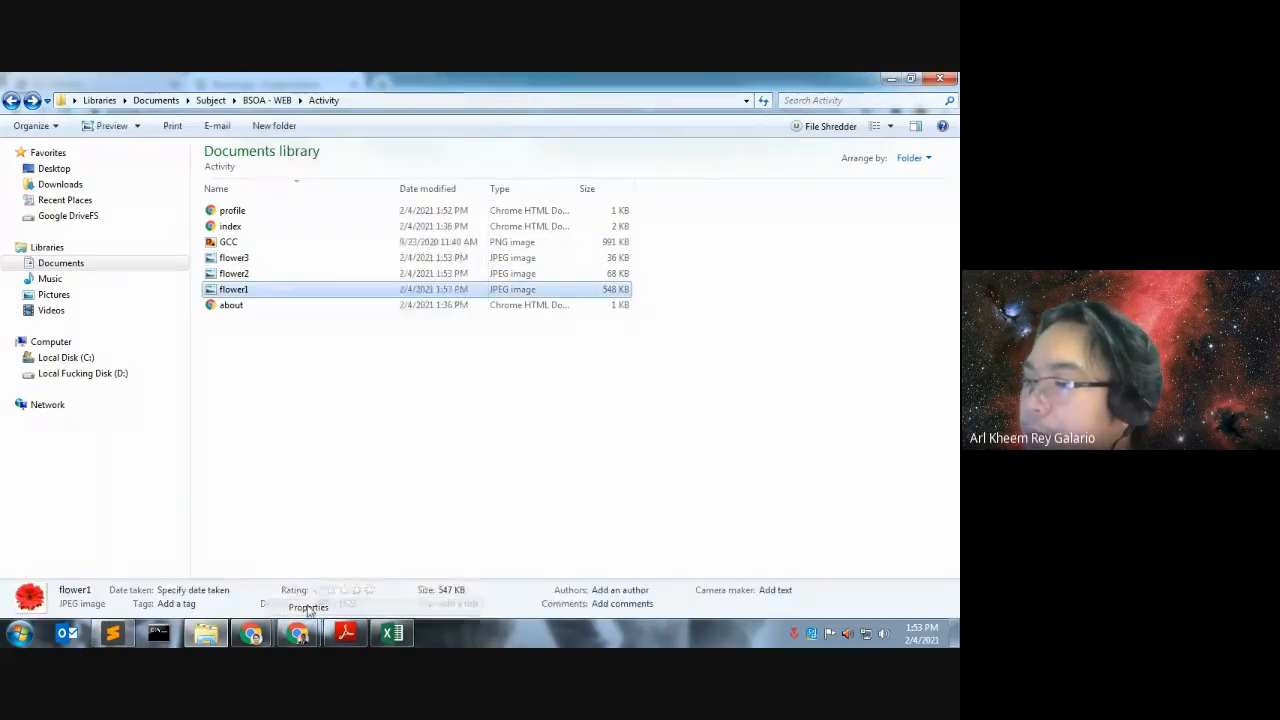
pyautogui.click(308, 608)
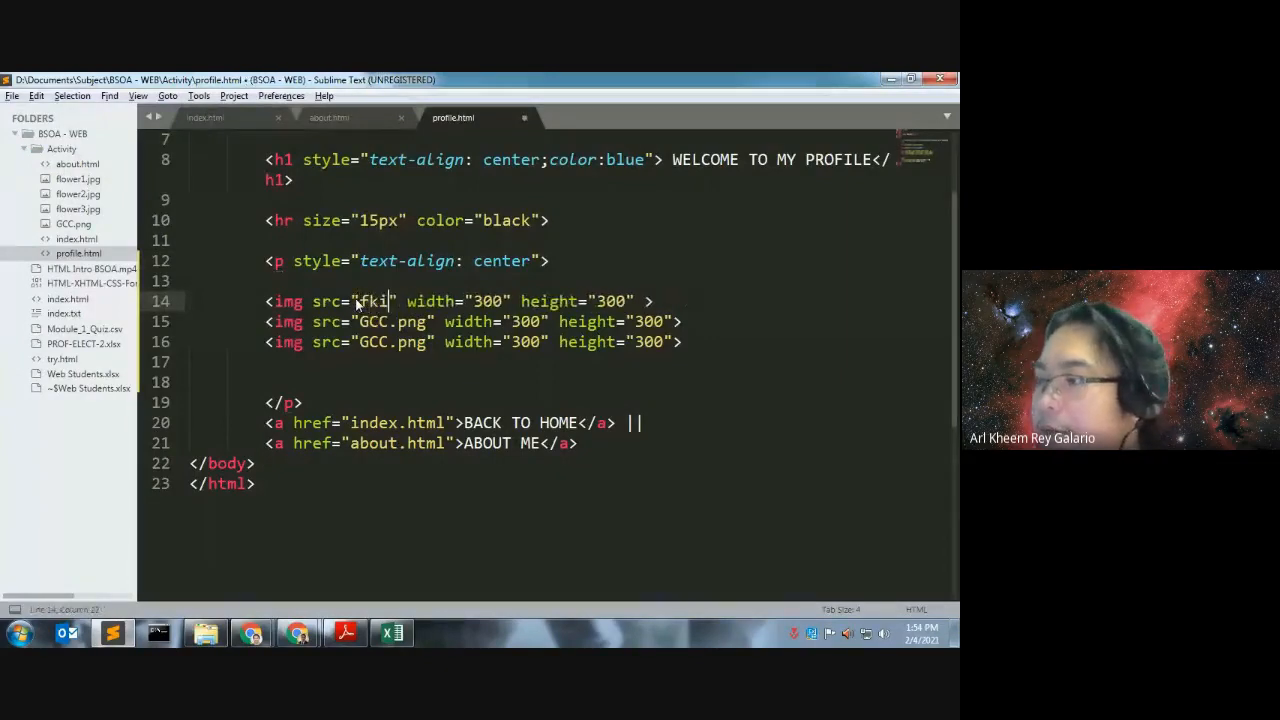
# Point the first image tag's src to flower1.jpg instead of GCC.png and save profile.html
pyautogui.write('lower1.')
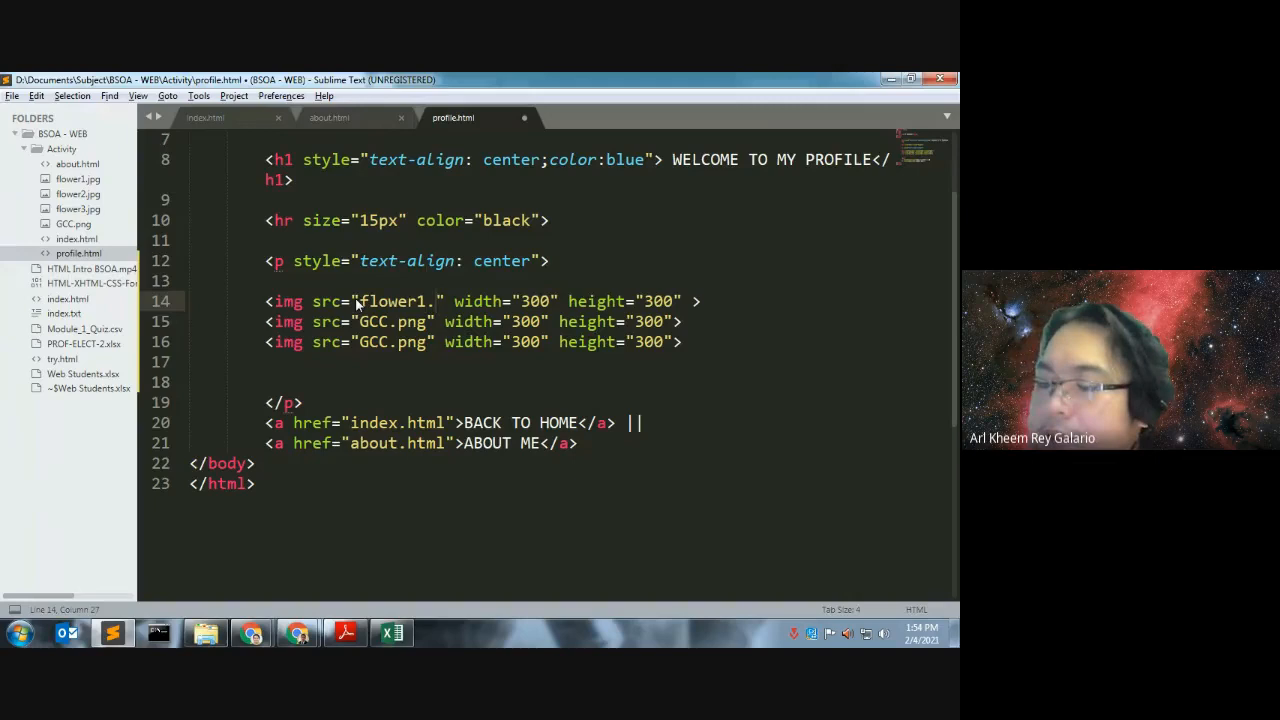
pyautogui.write('jpg')
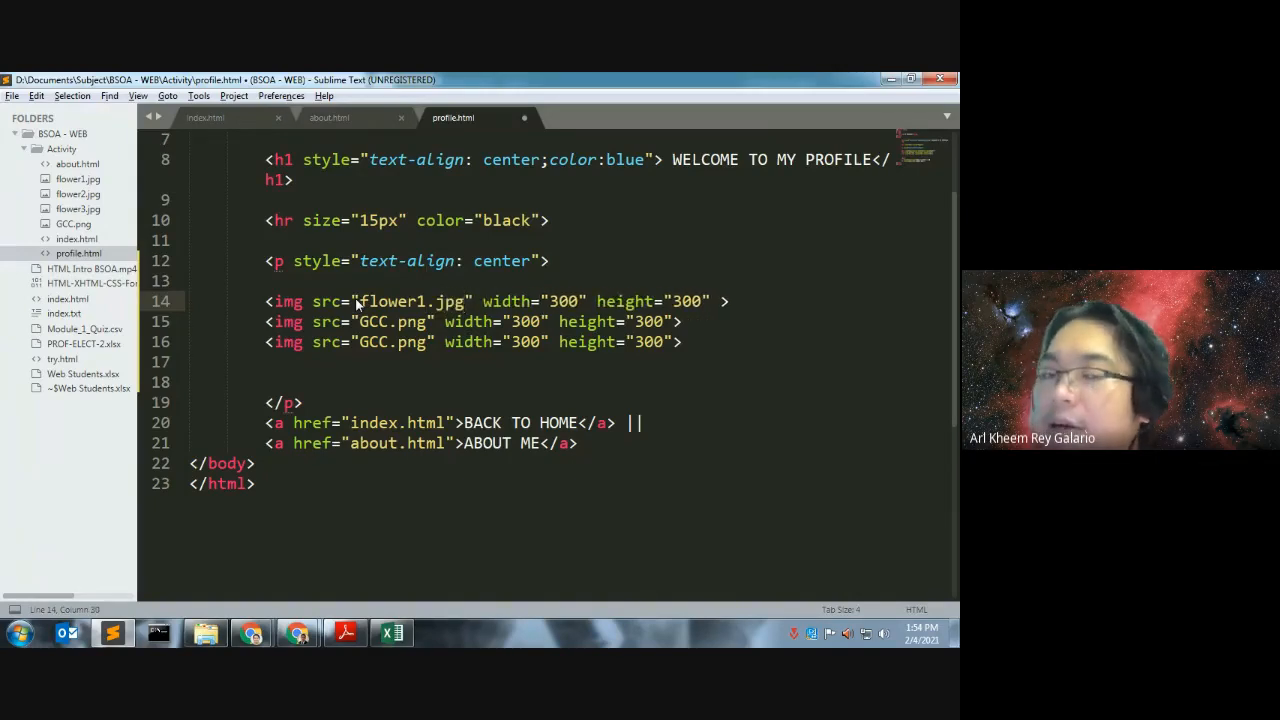
pyautogui.press('ctrl+s')
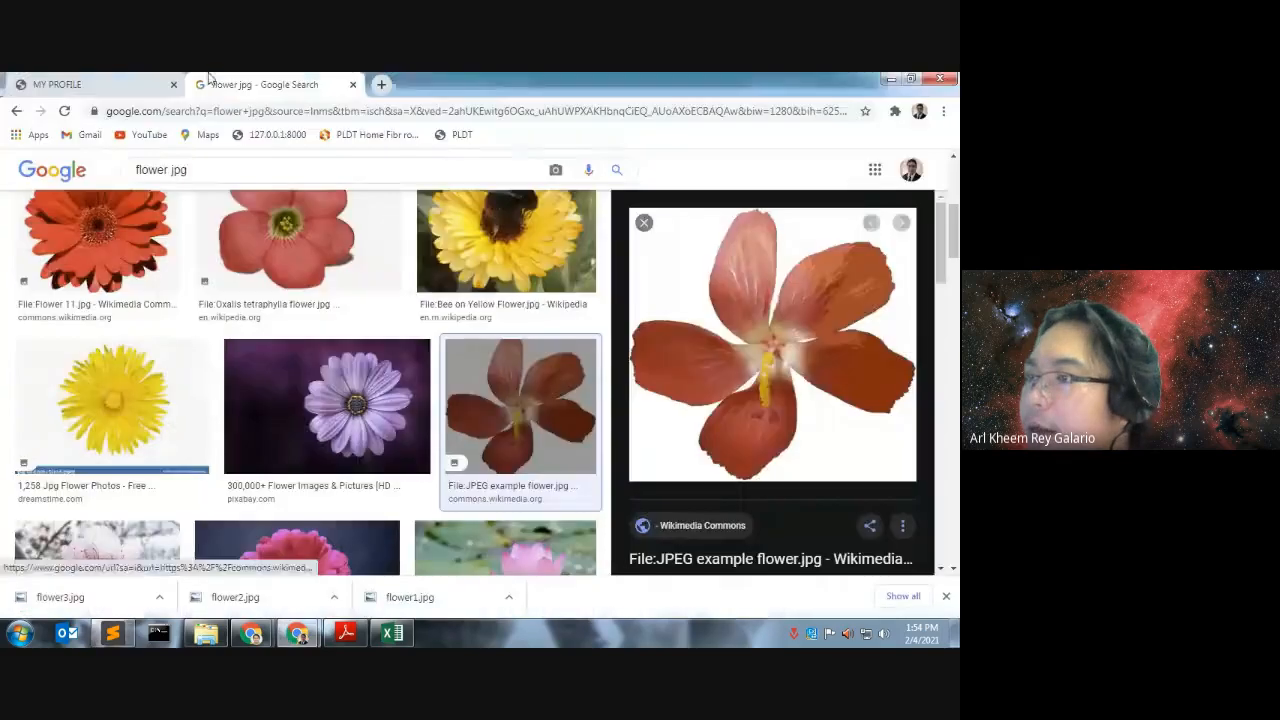
# Show the MY PROFILE tab with the orange flower replacing the first GCC logo
pyautogui.click(90, 84)
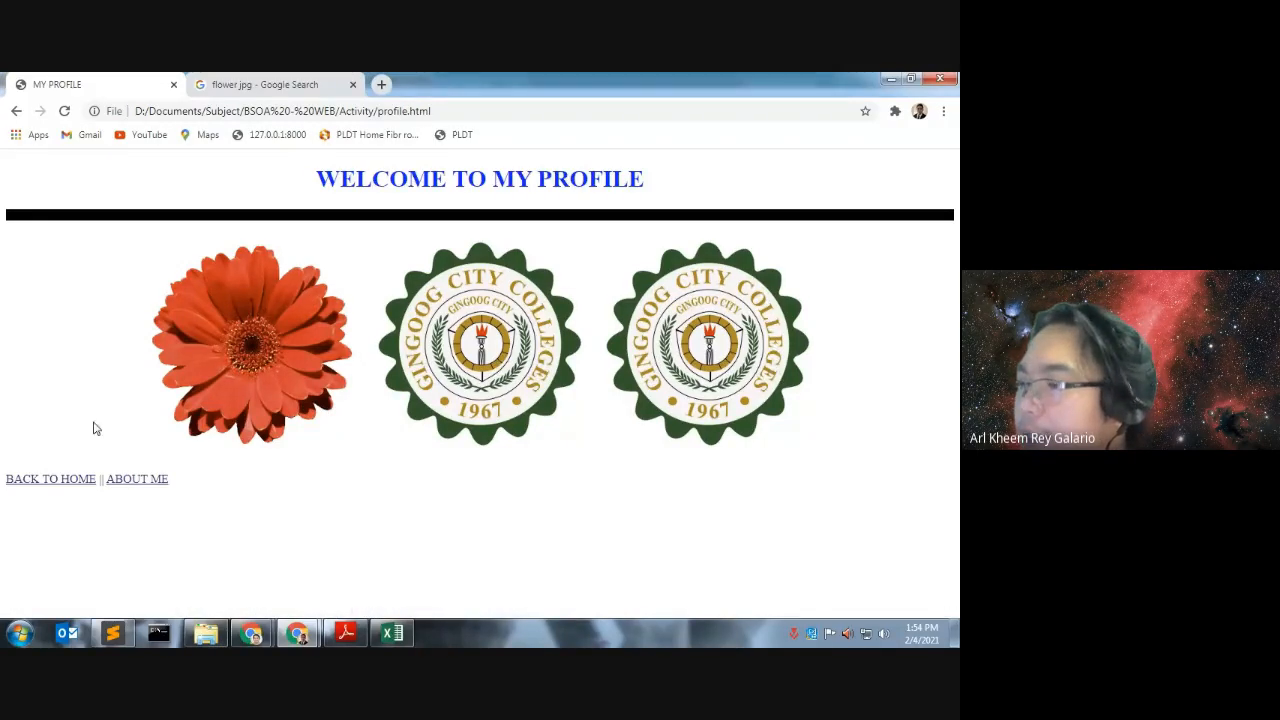
pyautogui.moveTo(112, 632)
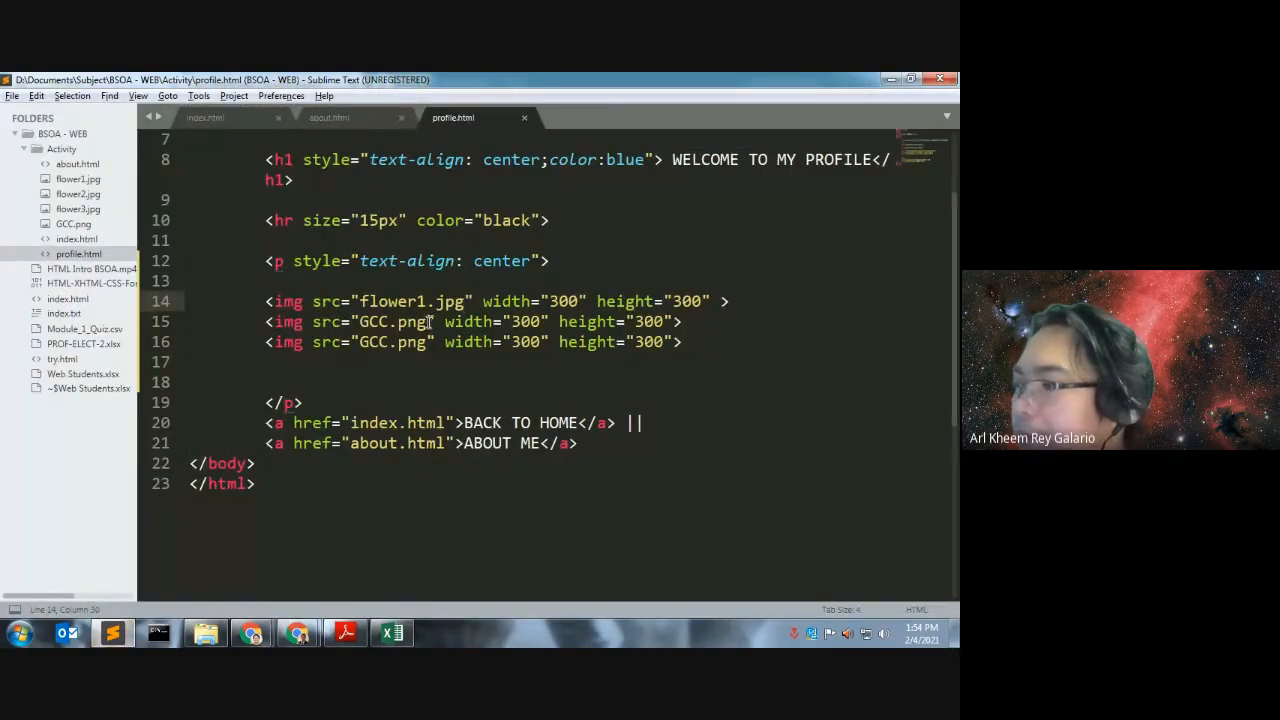
# Reuse flower1.jpg as the second image tag's src in place of GCC.png
pyautogui.doubleClick(416, 300)
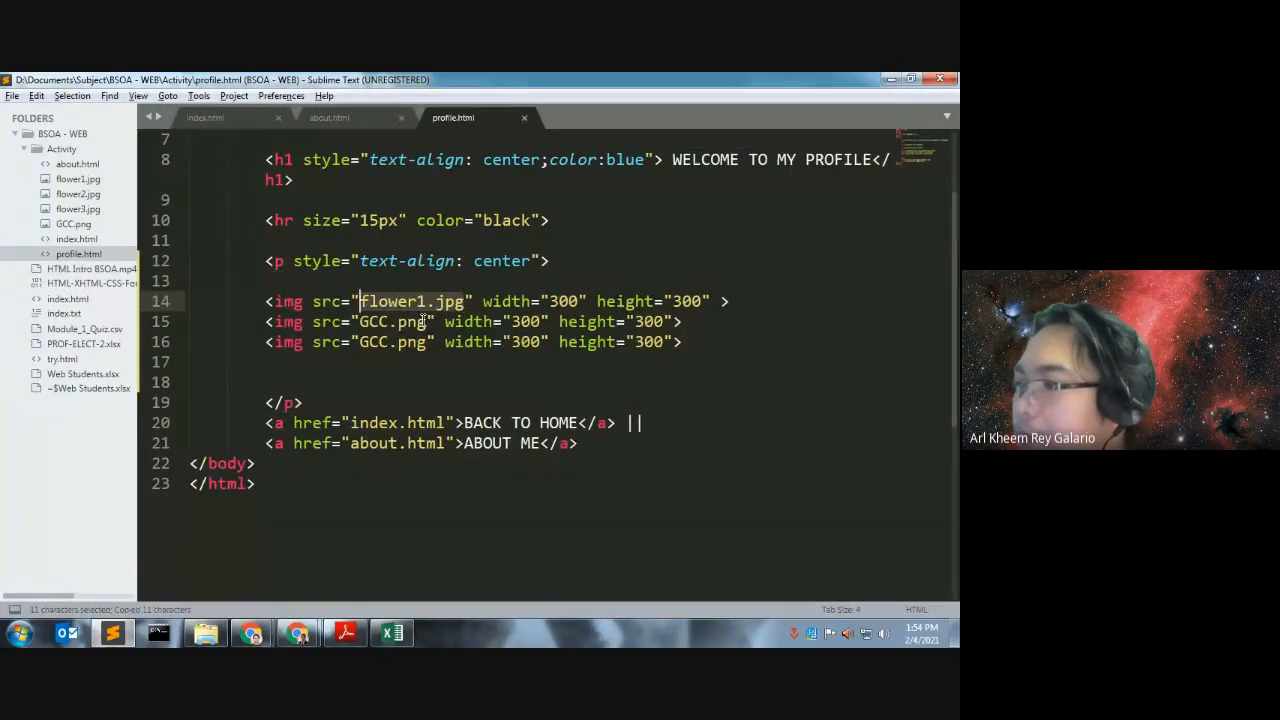
pyautogui.write('flower1.jpg')
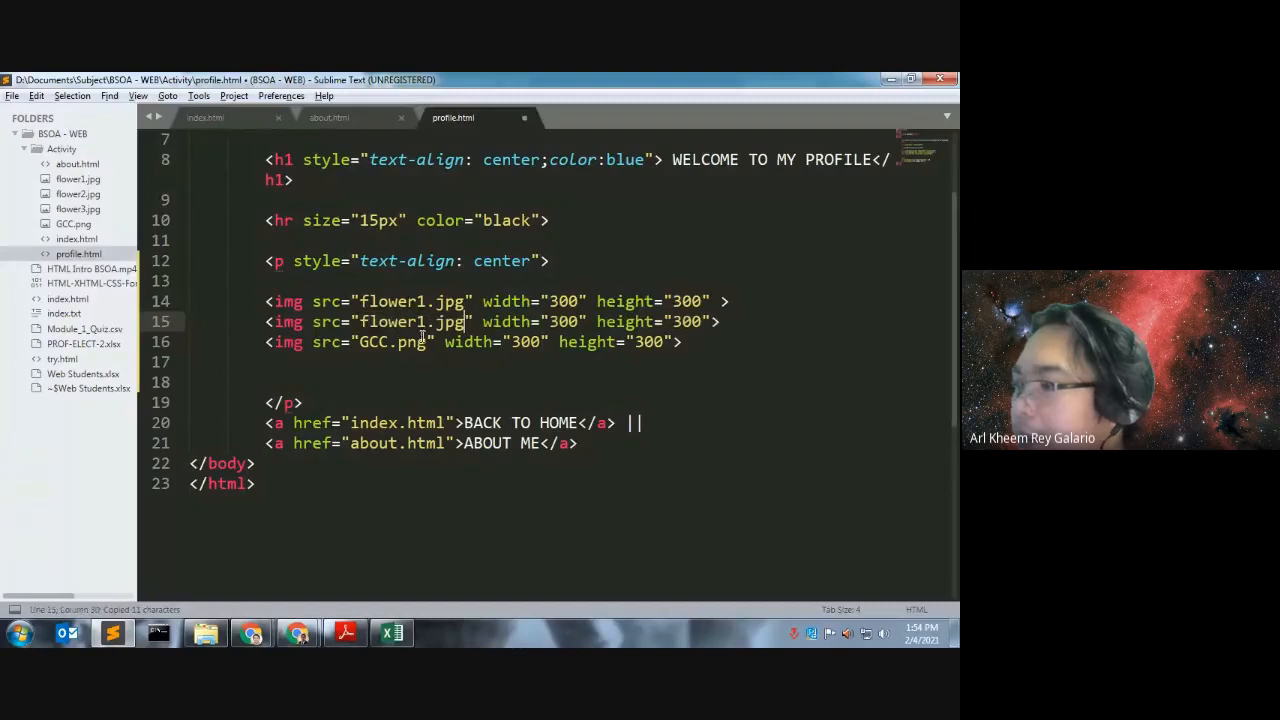